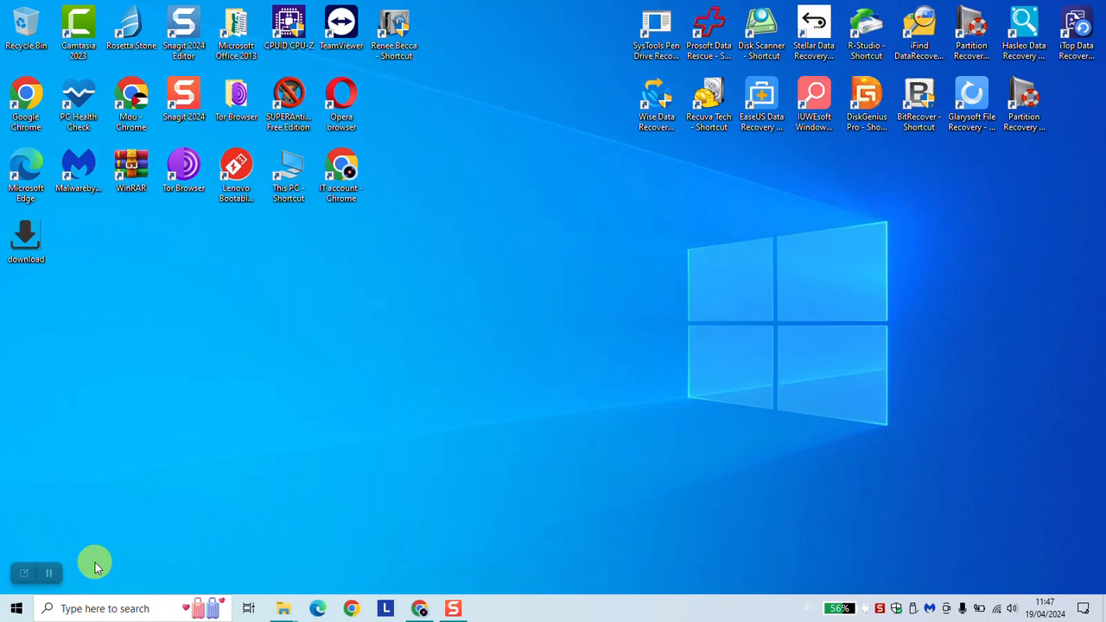
mouse_move(283, 608)
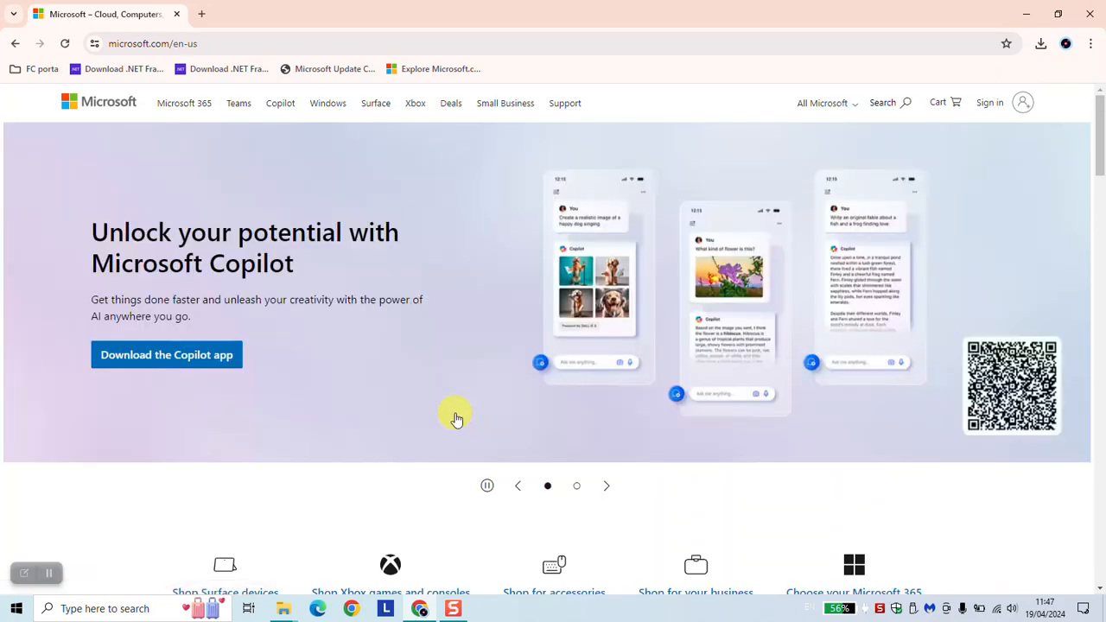
mouse_move(906, 102)
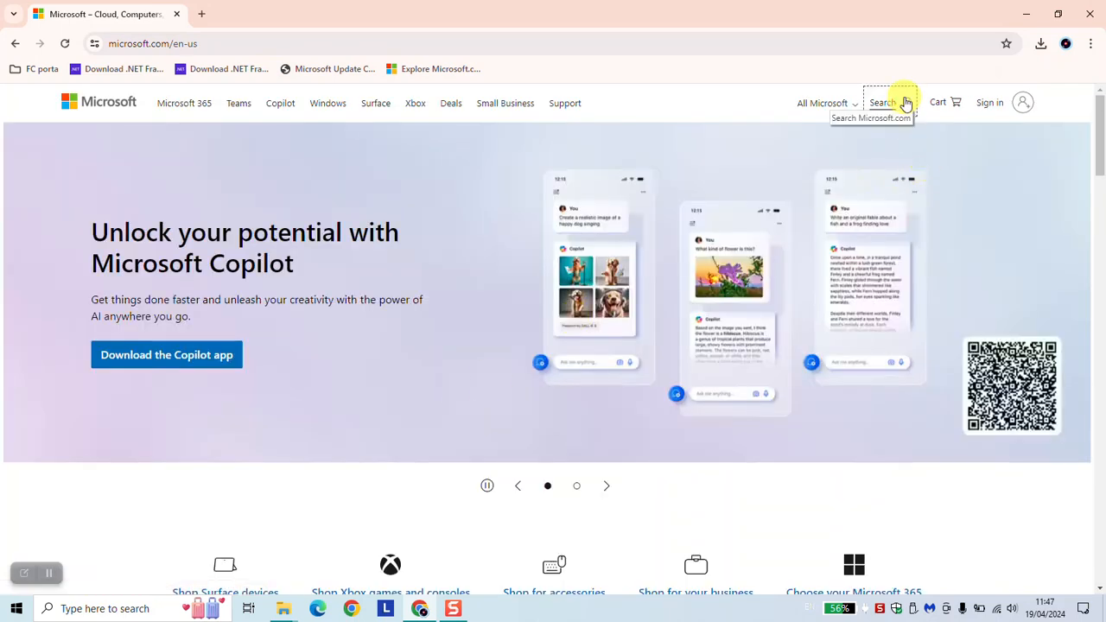
Step: Search Microsoft's site for 'net framework 6'
text(net framework 6)
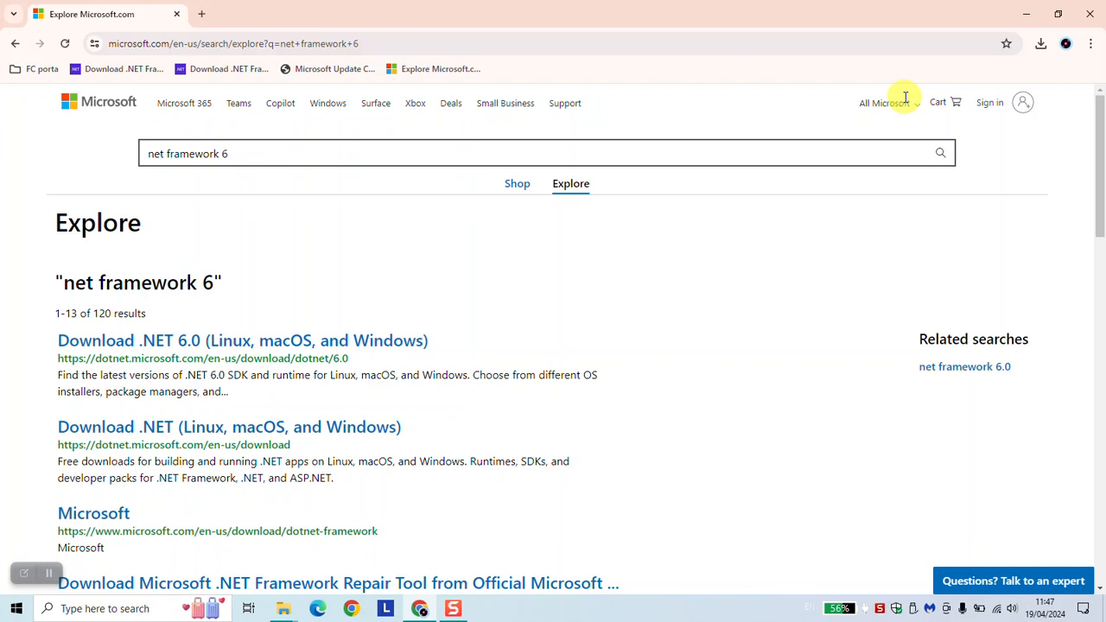
mouse_move(159, 341)
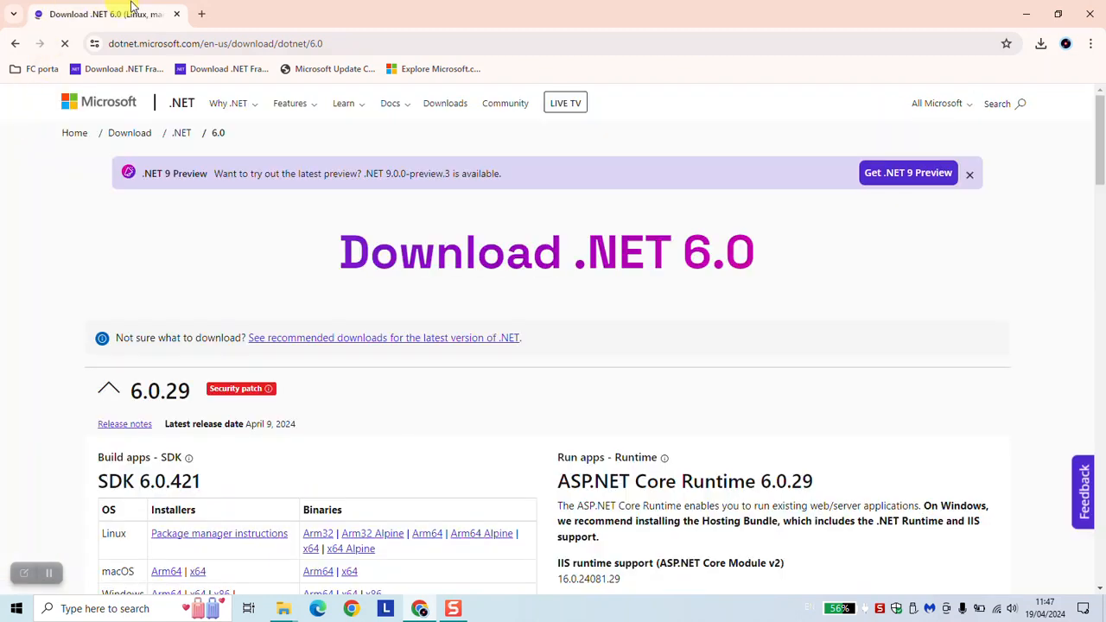
Step: Highlight release 6.0.29 and scroll through its SDK 6.0.421 download tables
scroll(down, 3)
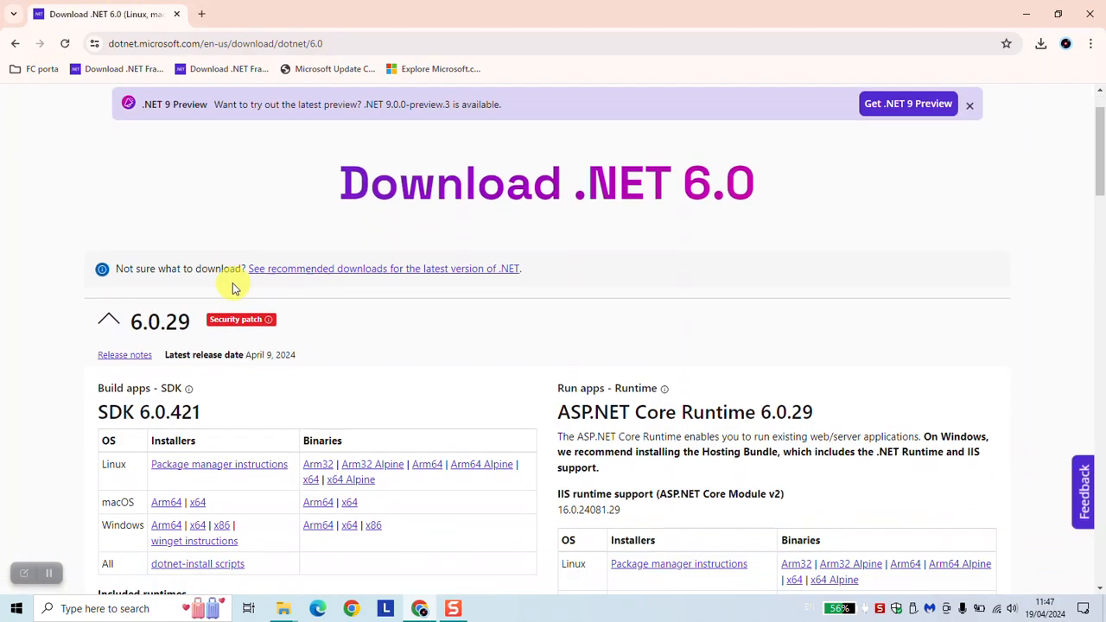
mouse_move(82, 324)
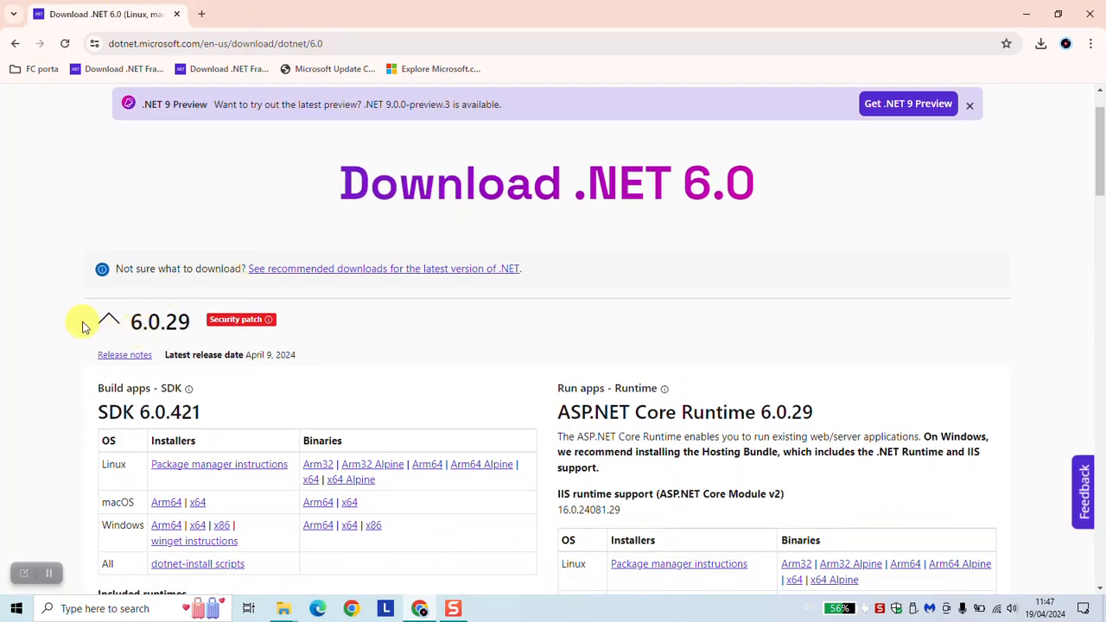
double_click(160, 321)
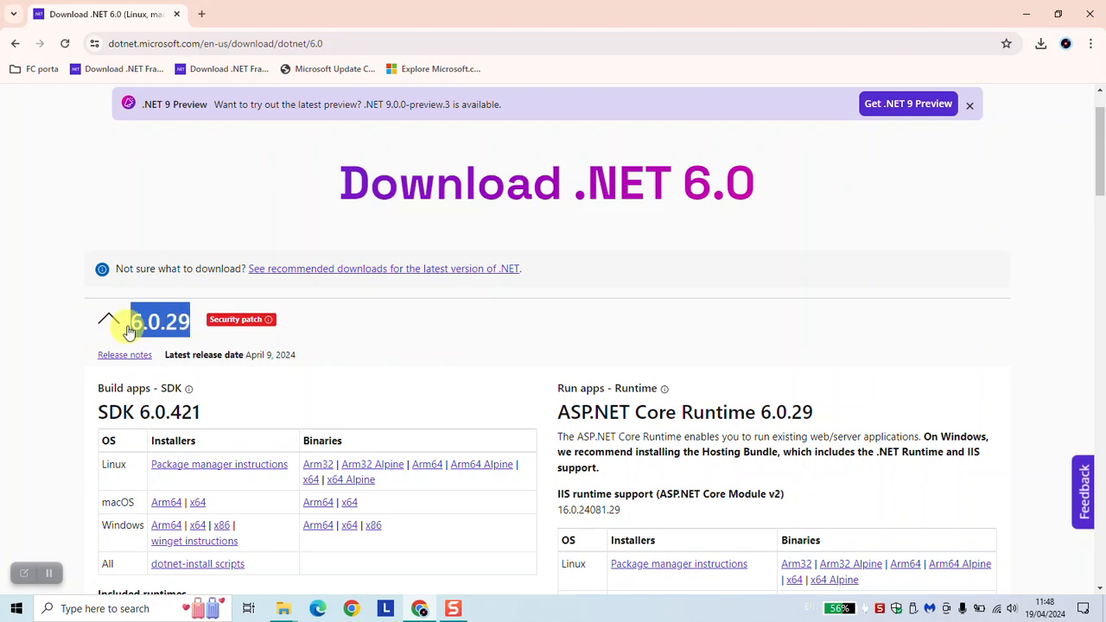
scroll(down, 3)
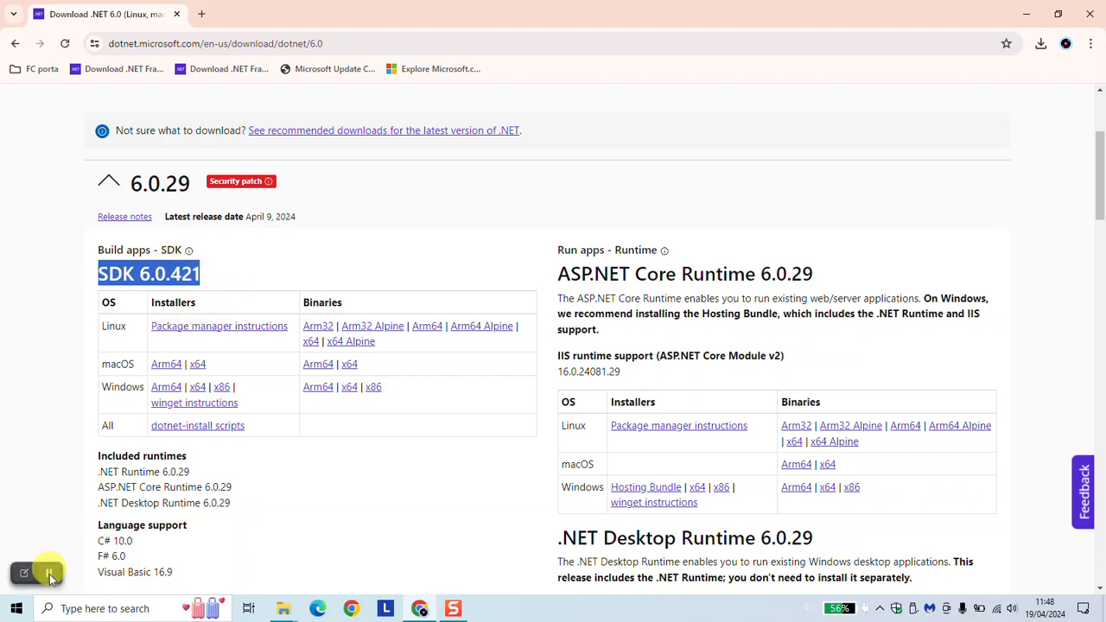
scroll(down, 3)
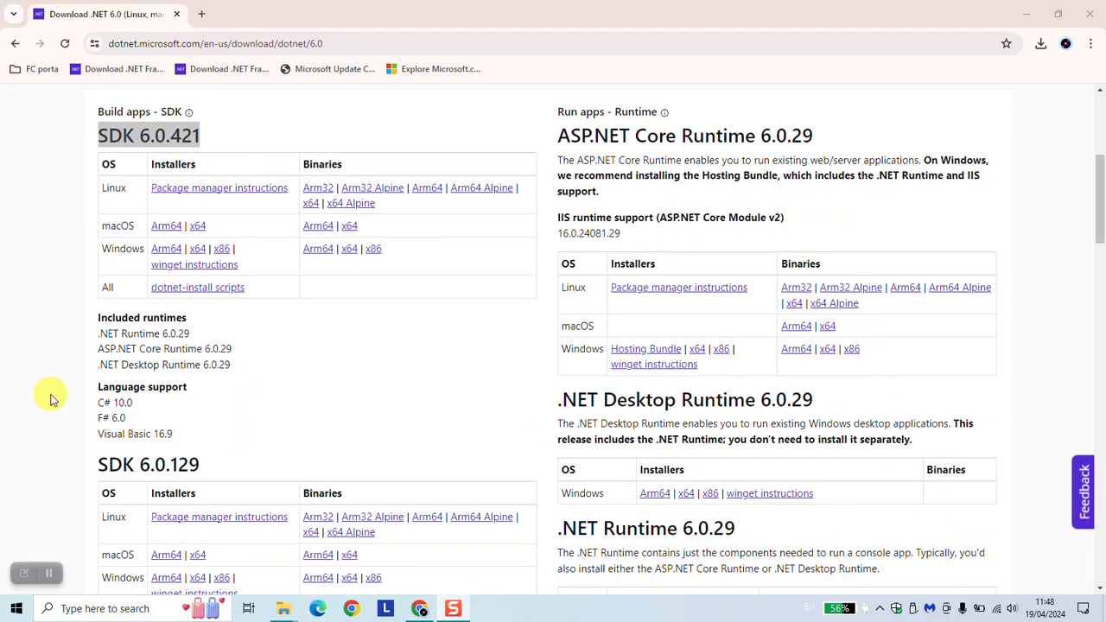
scroll(down, 3)
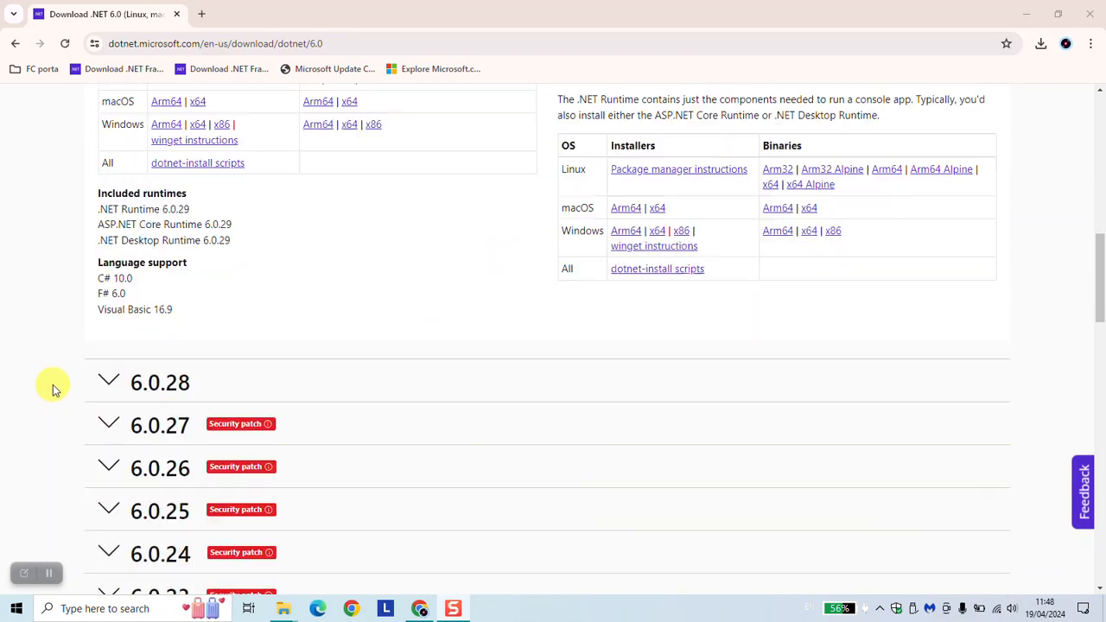
scroll(down, 3)
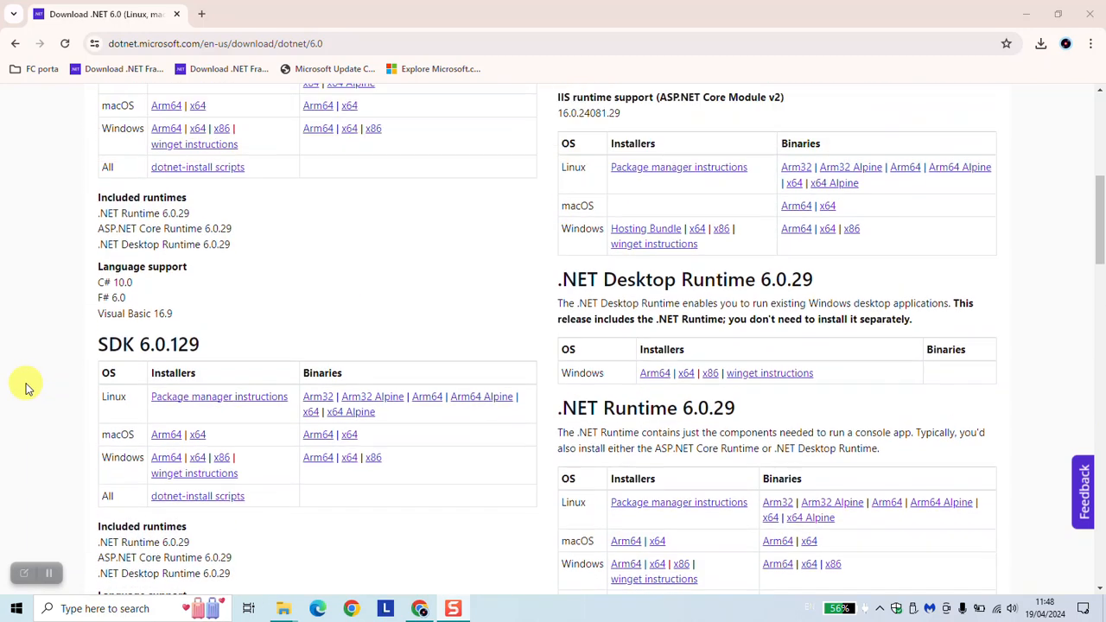
scroll(up, 3)
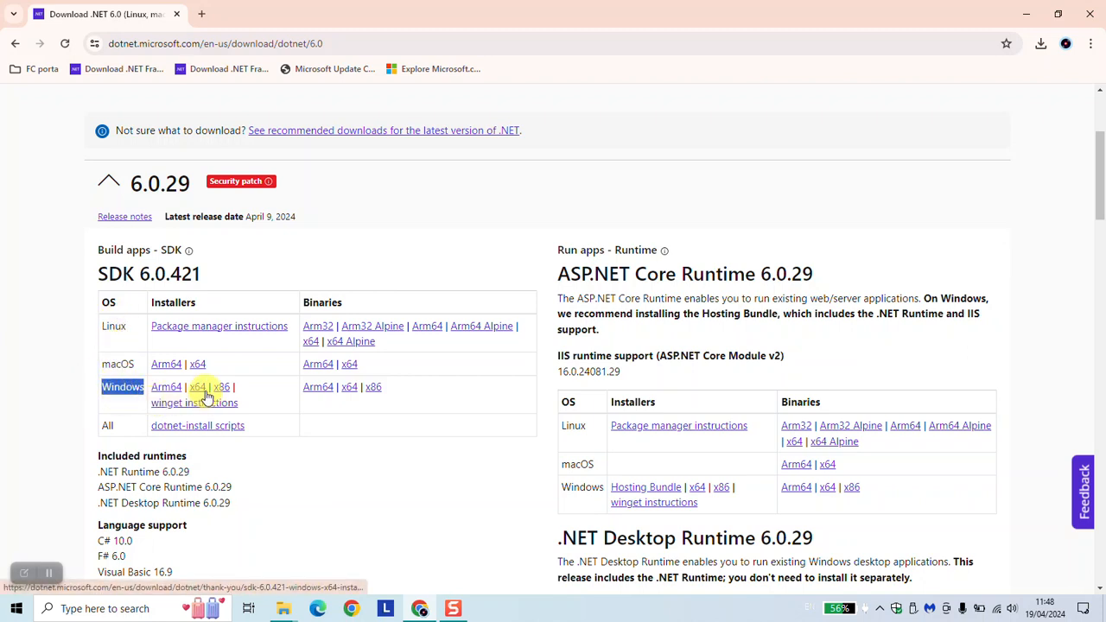
mouse_move(198, 390)
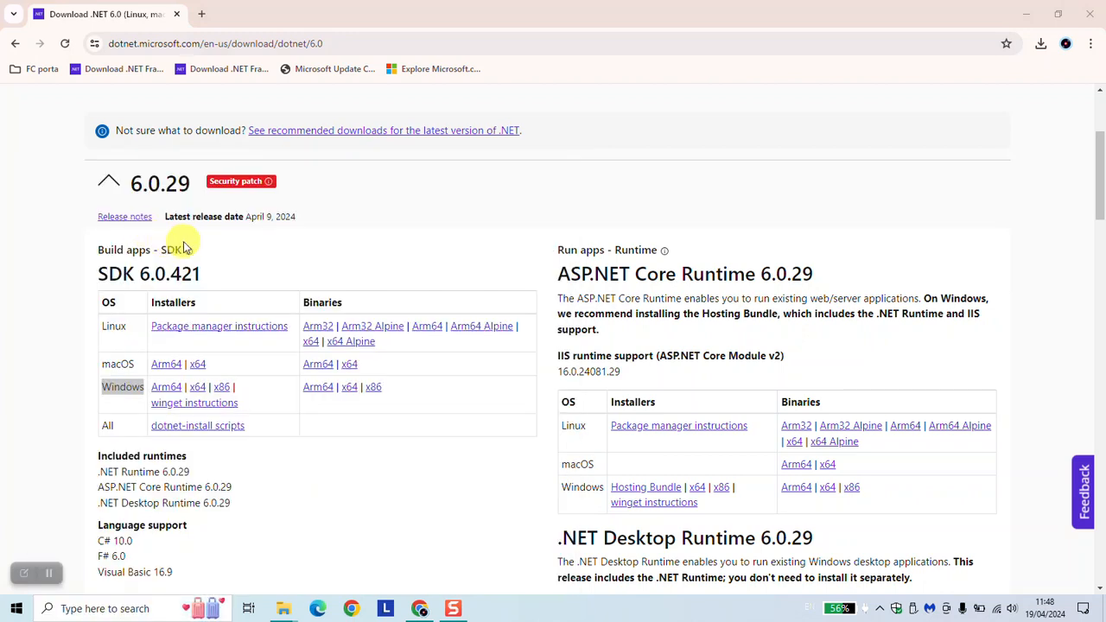
mouse_move(672, 250)
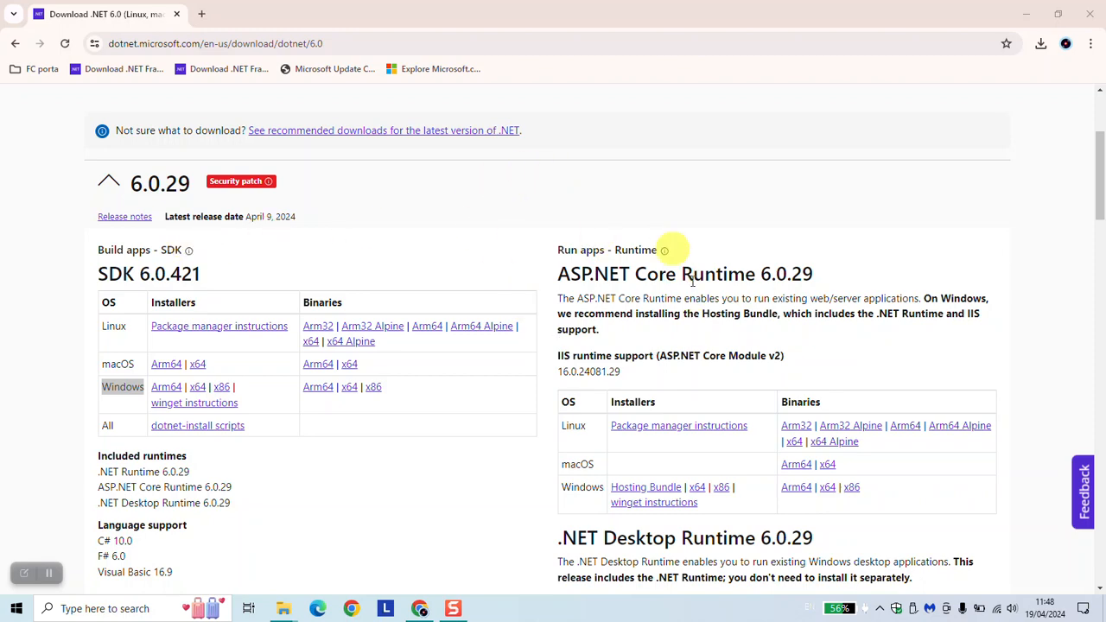
mouse_move(481, 234)
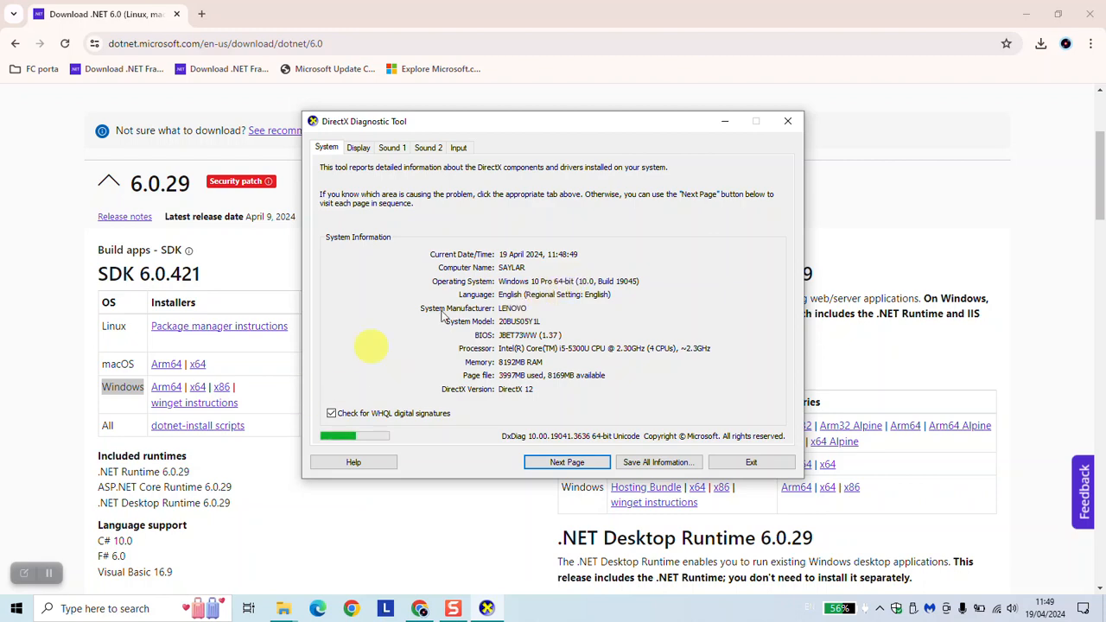
click(787, 120)
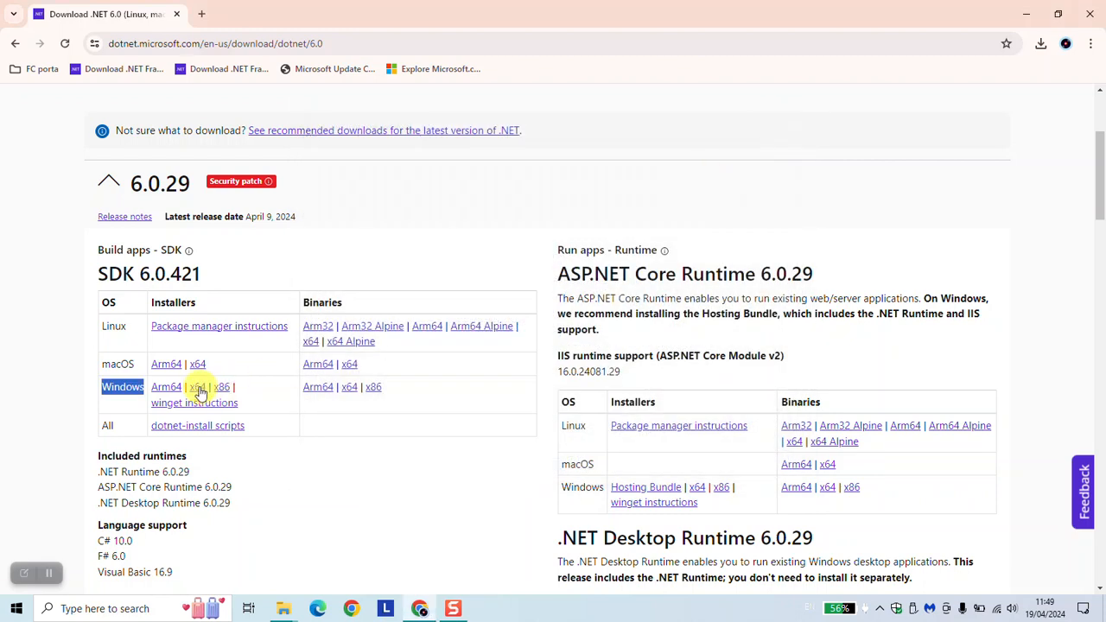
Step: Download the SDK 6.0.421 Windows x64 installer and watch its progress until done
click(198, 386)
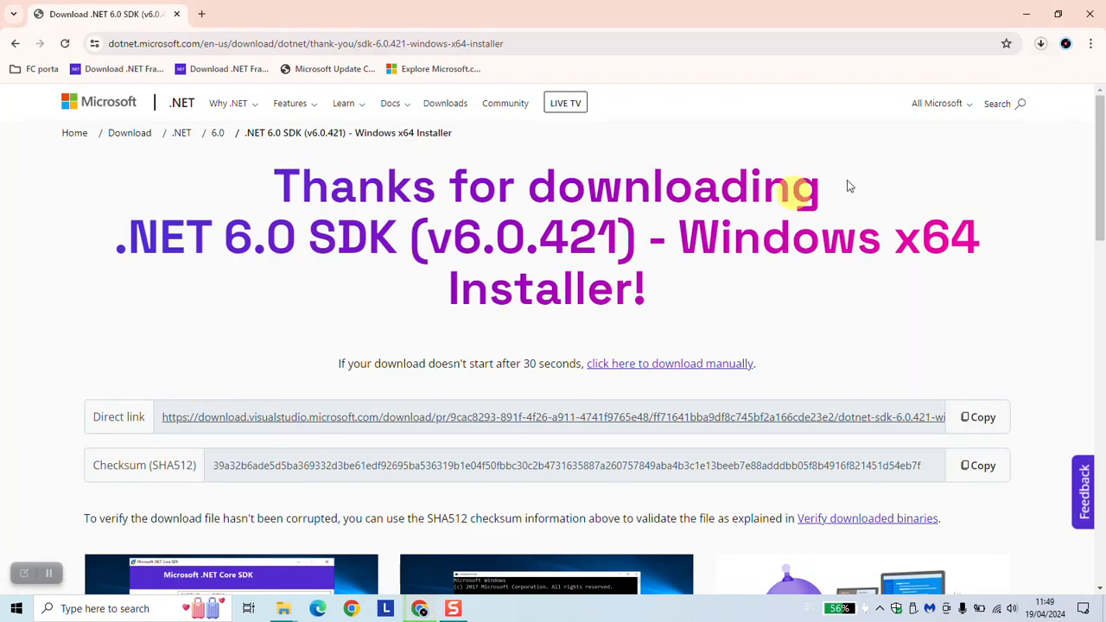
mouse_move(1052, 164)
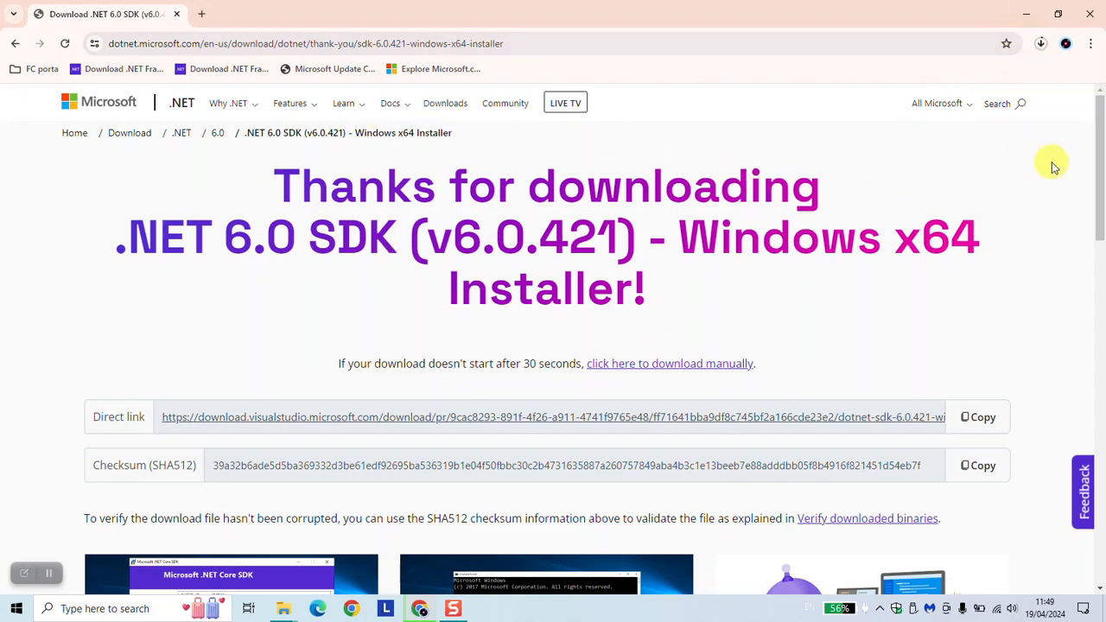
click(1039, 44)
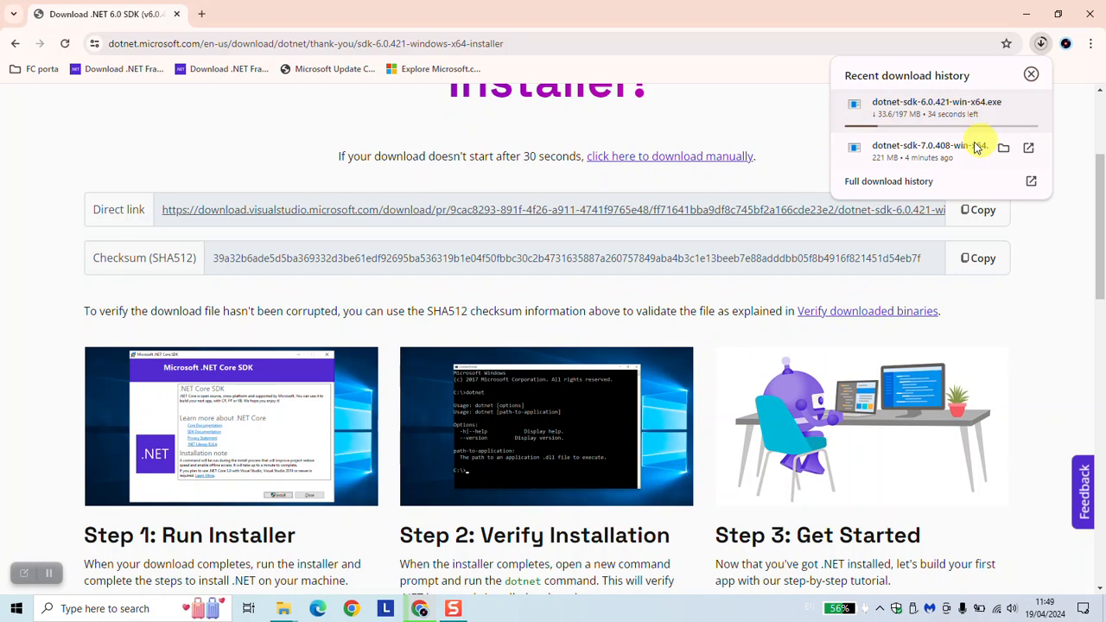
click(1031, 74)
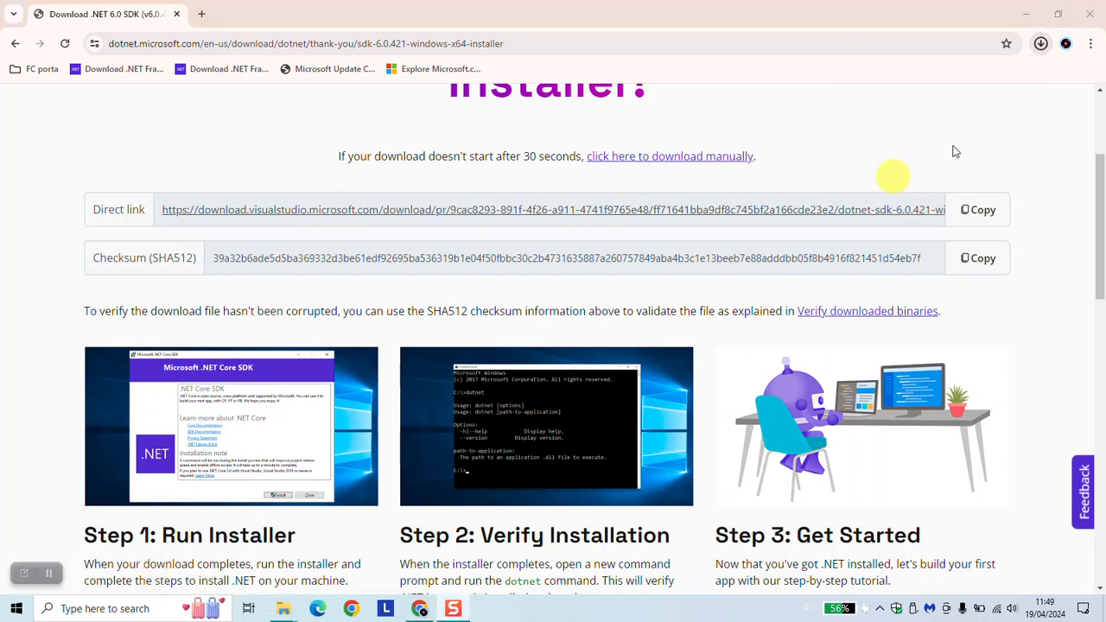
click(1043, 43)
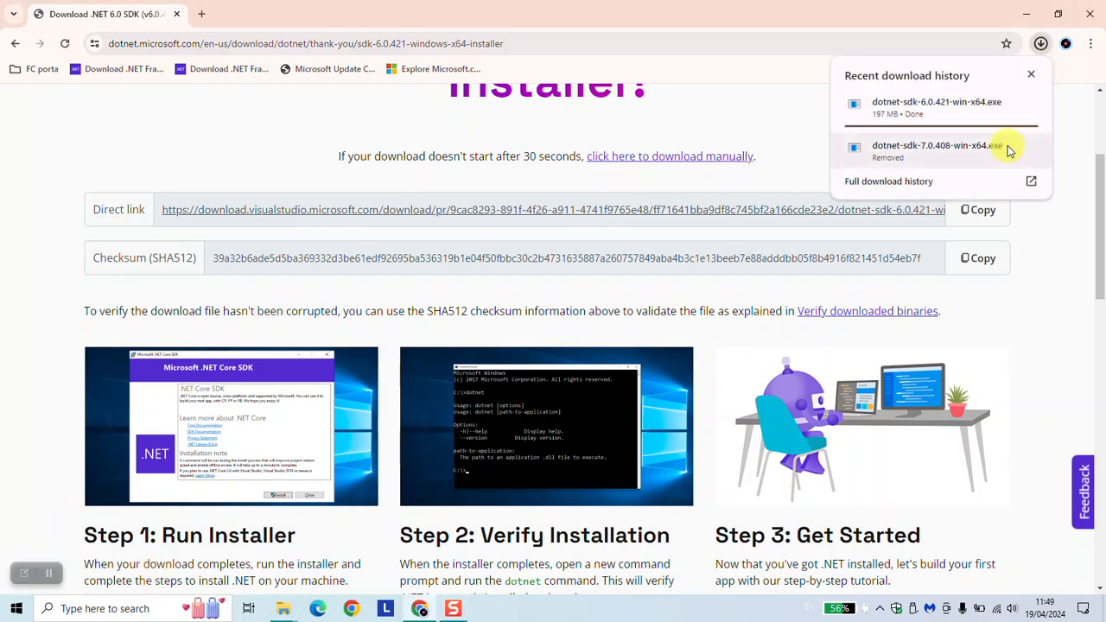
mouse_move(946, 116)
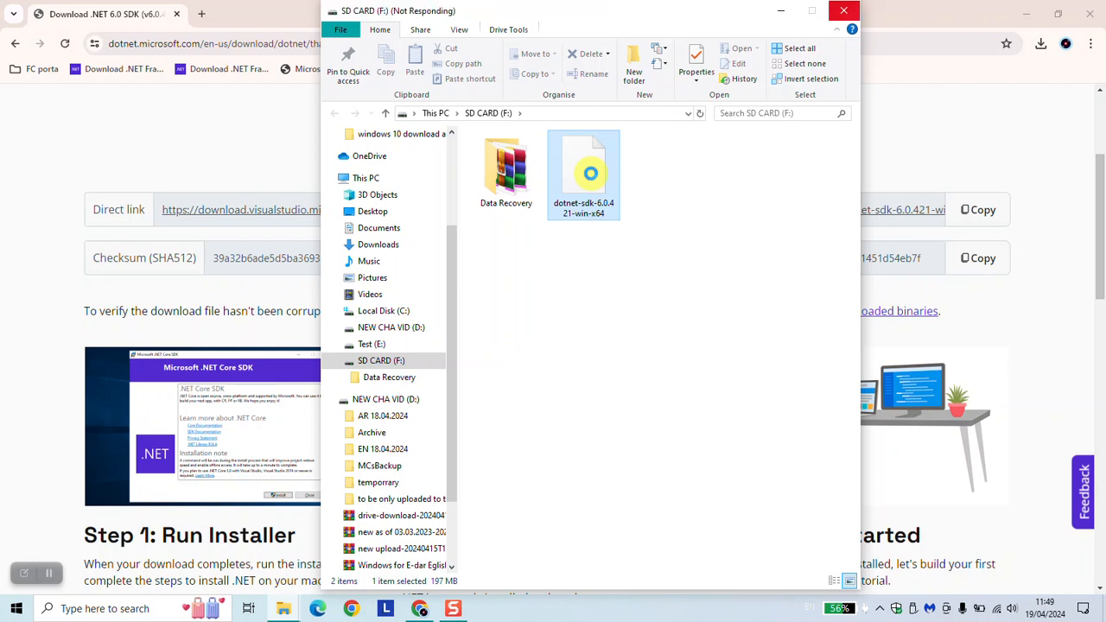
Step: Run dotnet-sdk-6.0.421-win-x64 from the SD CARD (F:) folder
right_click(583, 168)
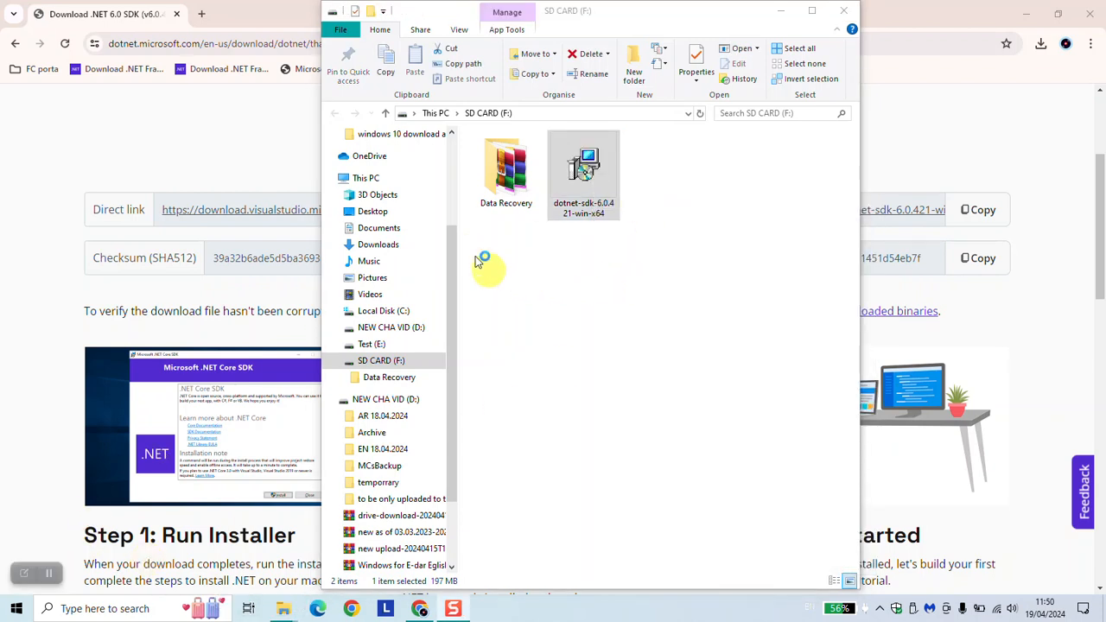
mouse_move(536, 188)
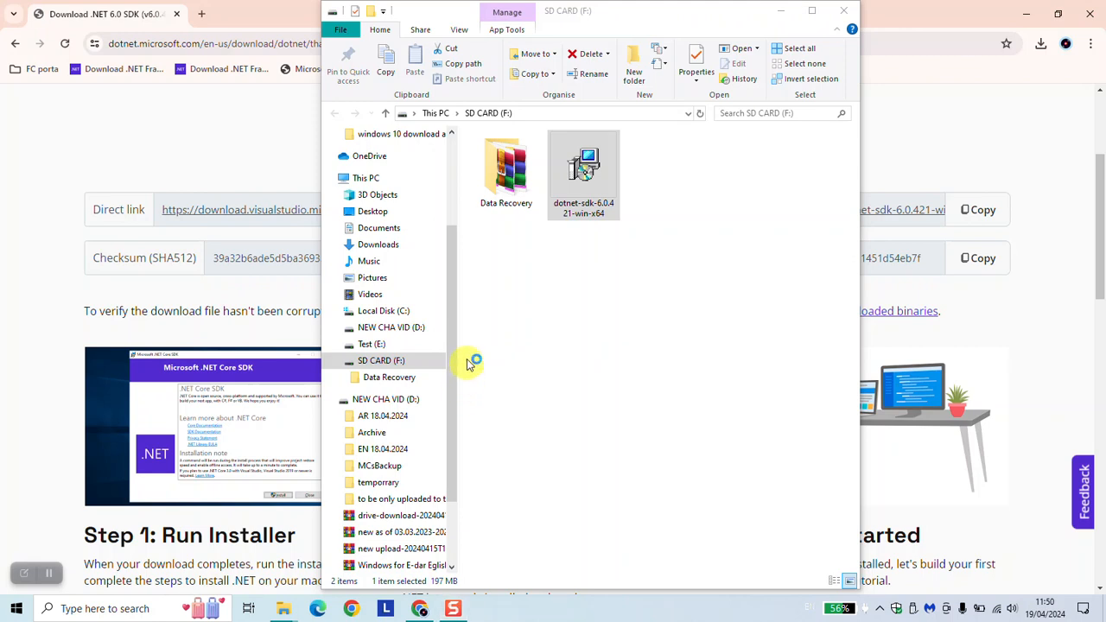
double_click(583, 164)
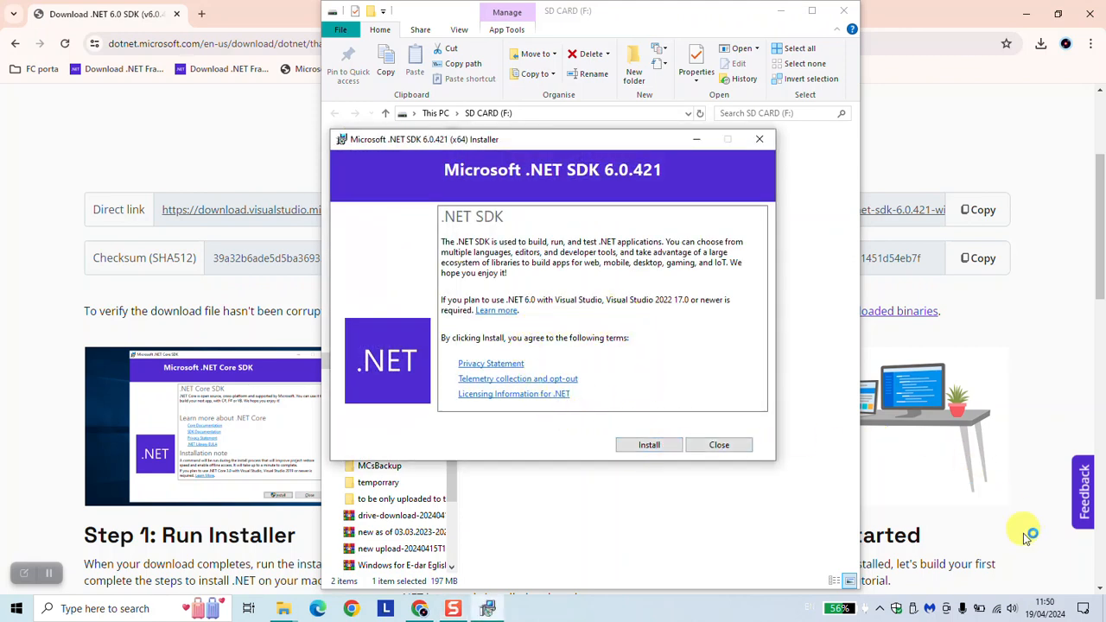
mouse_move(1022, 548)
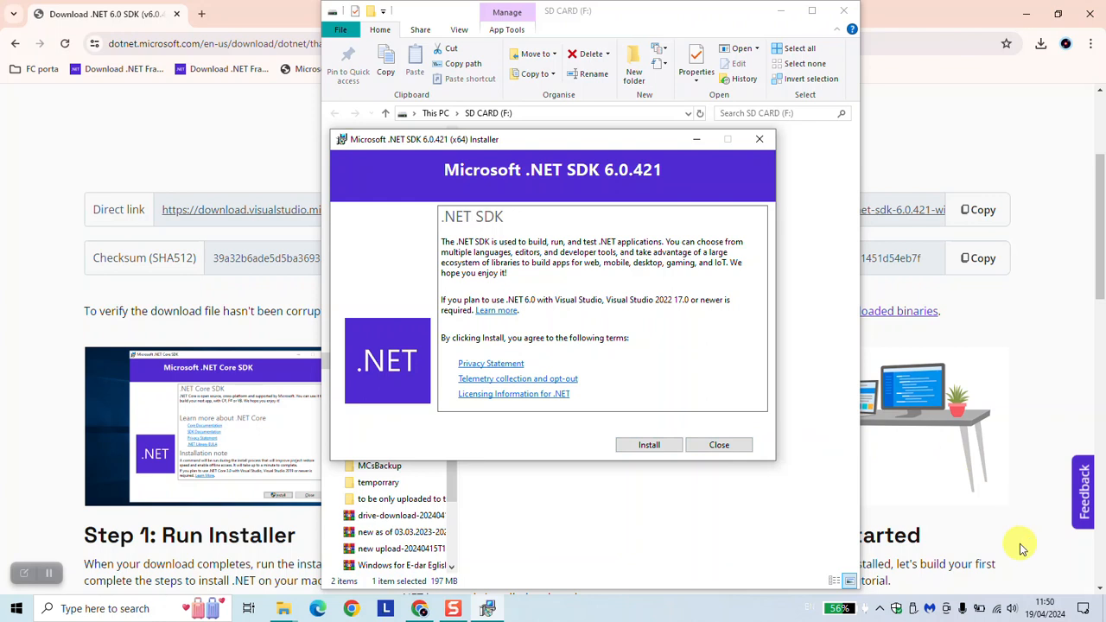
mouse_move(788, 389)
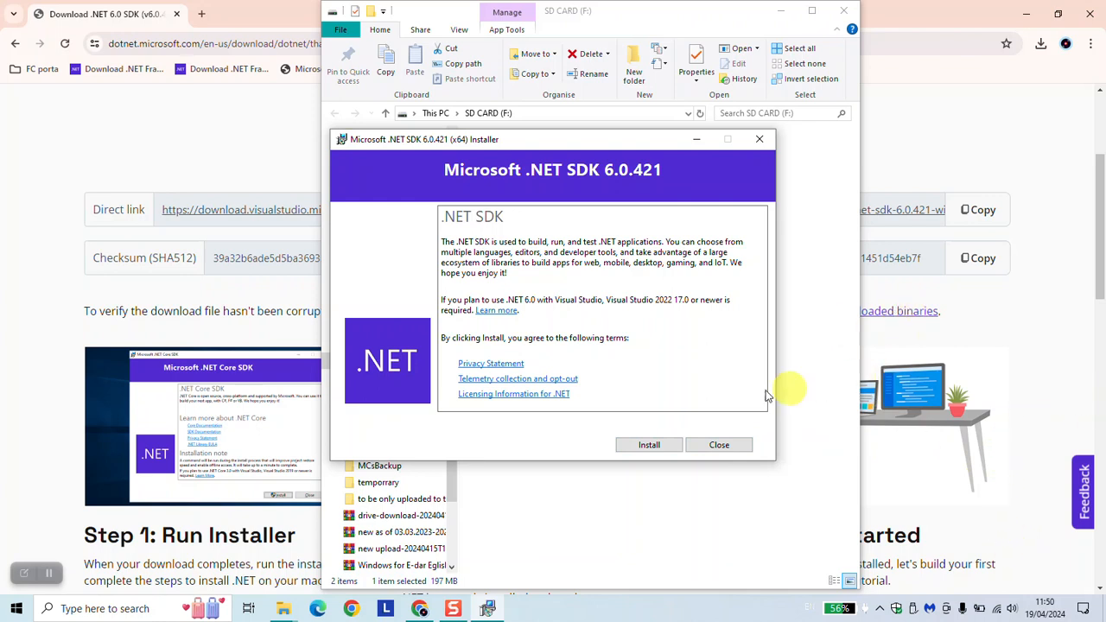
mouse_move(670, 261)
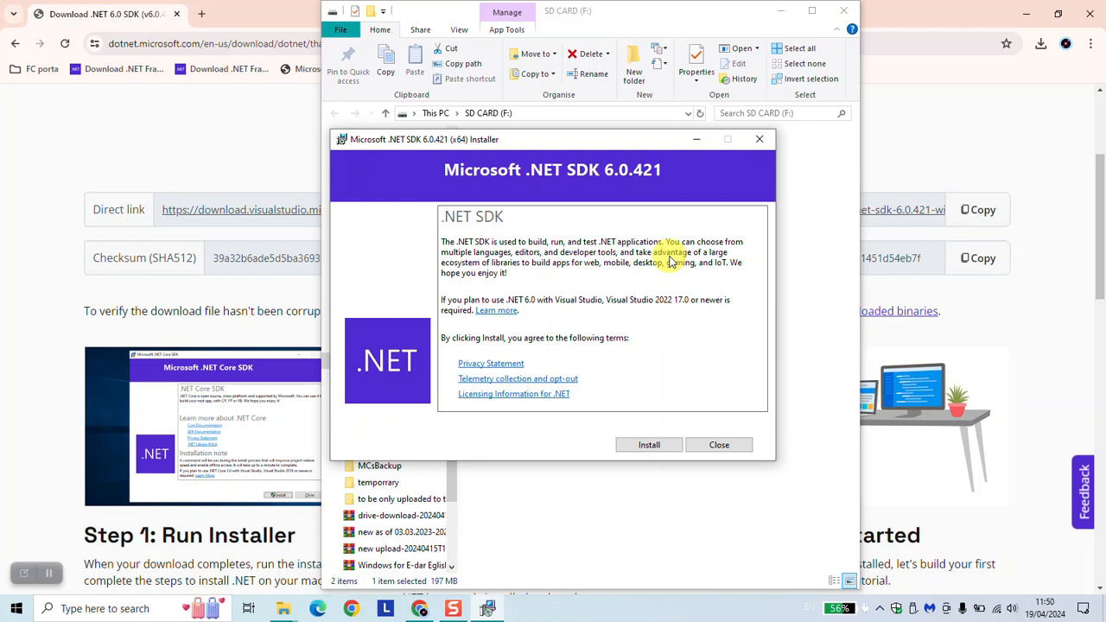
mouse_move(612, 315)
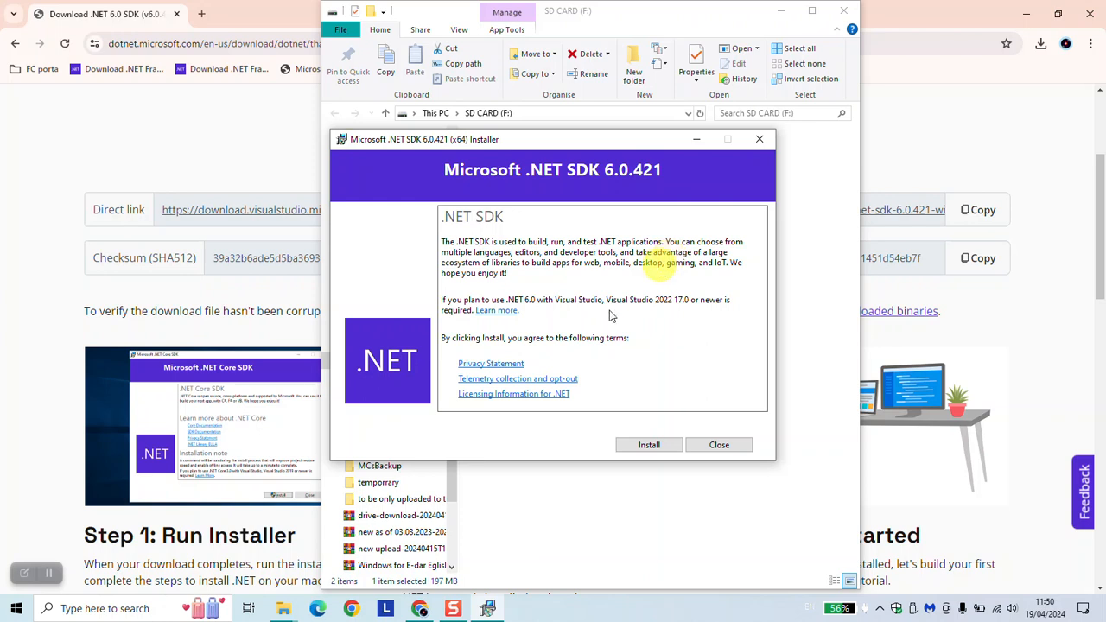